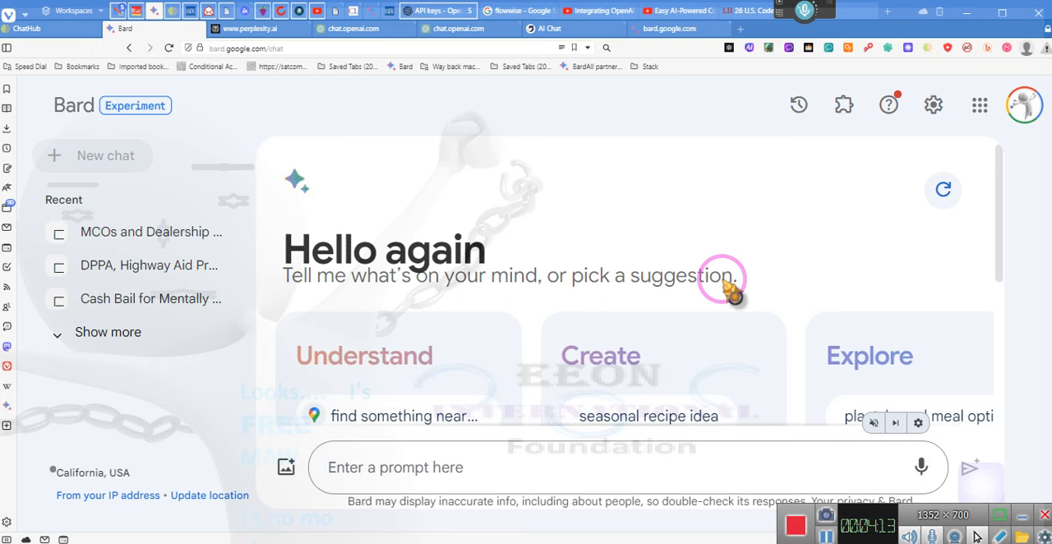
{"action": "mouse_move", "coordinate": [529, 173]}
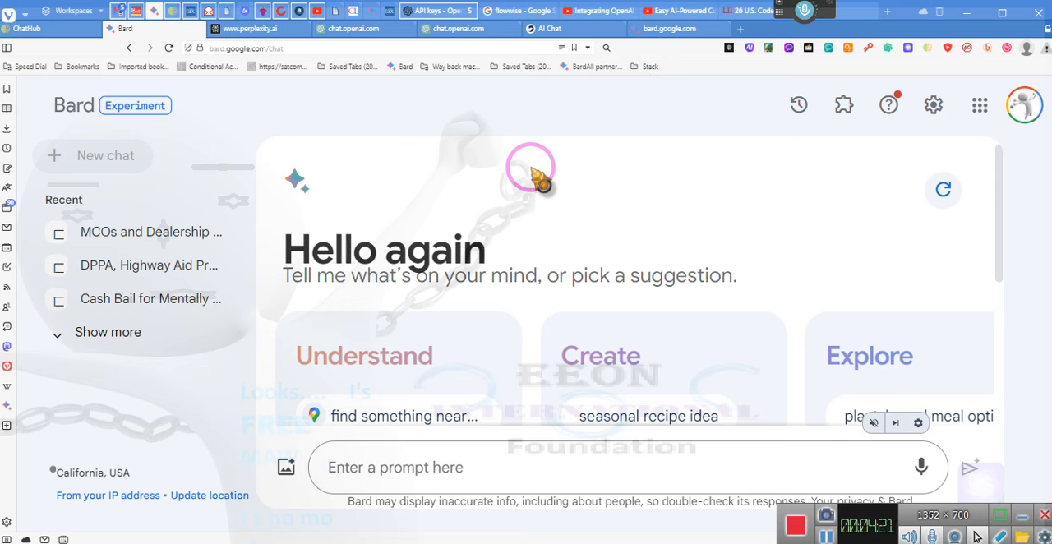
{"action": "mouse_move", "coordinate": [447, 359]}
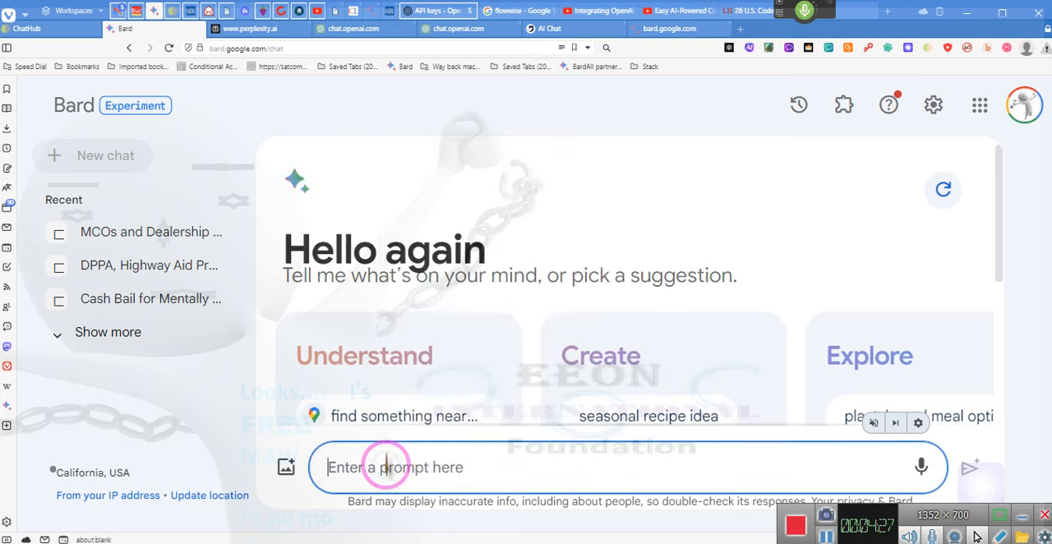
{"action": "mouse_move", "coordinate": [166, 436]}
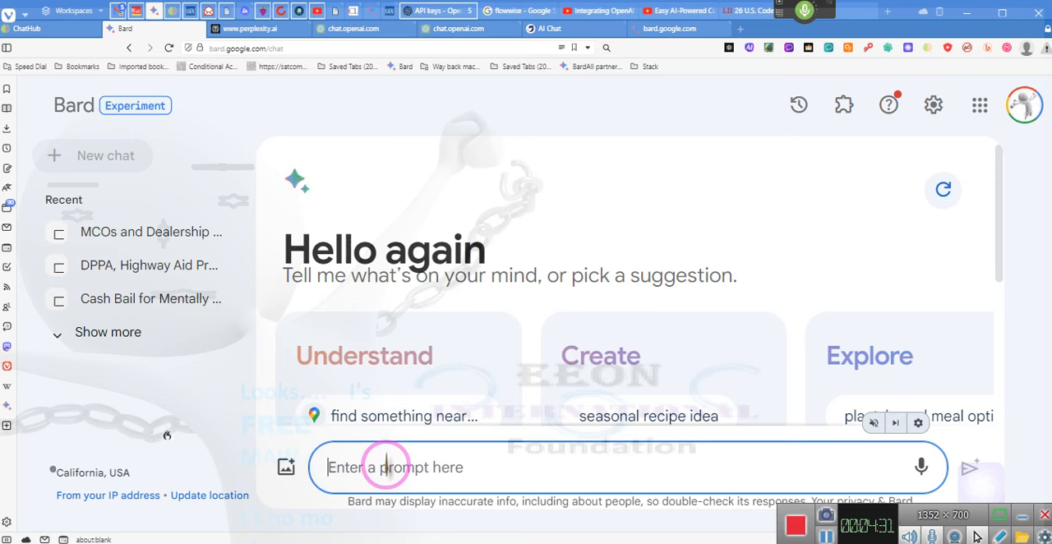
Draft 'could you please provide the definition for cult, the root word for occult?', fixing the 'colt' typo.
{"action": "type", "text": "could you please provide the definition for"}
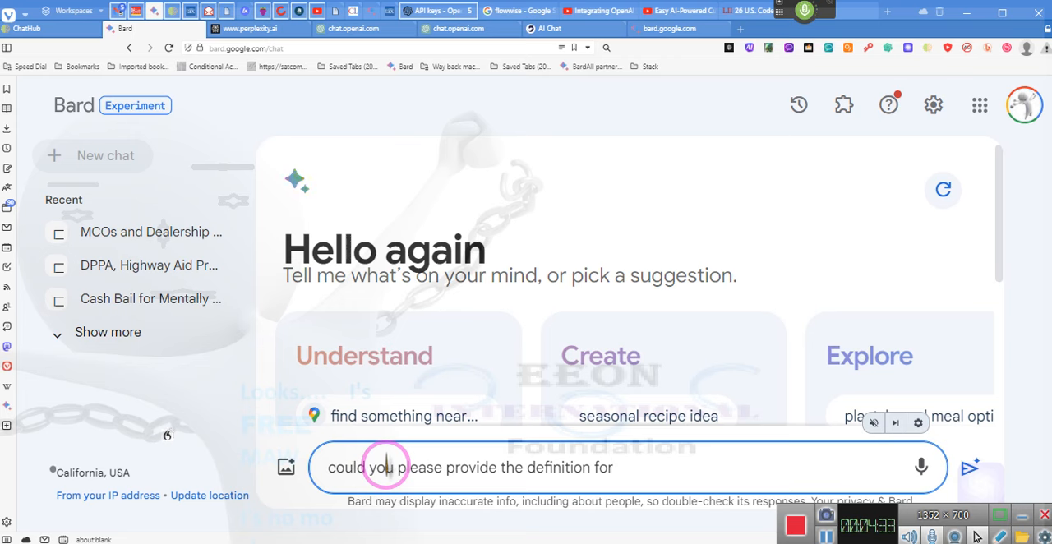
{"action": "type", "text": "colt"}
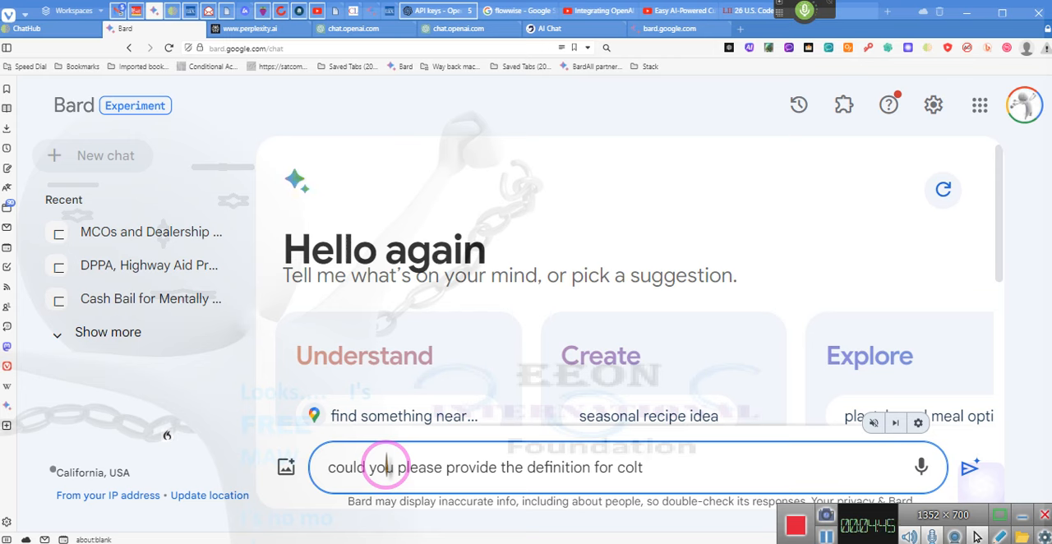
{"action": "type", "text": "the root word for occult"}
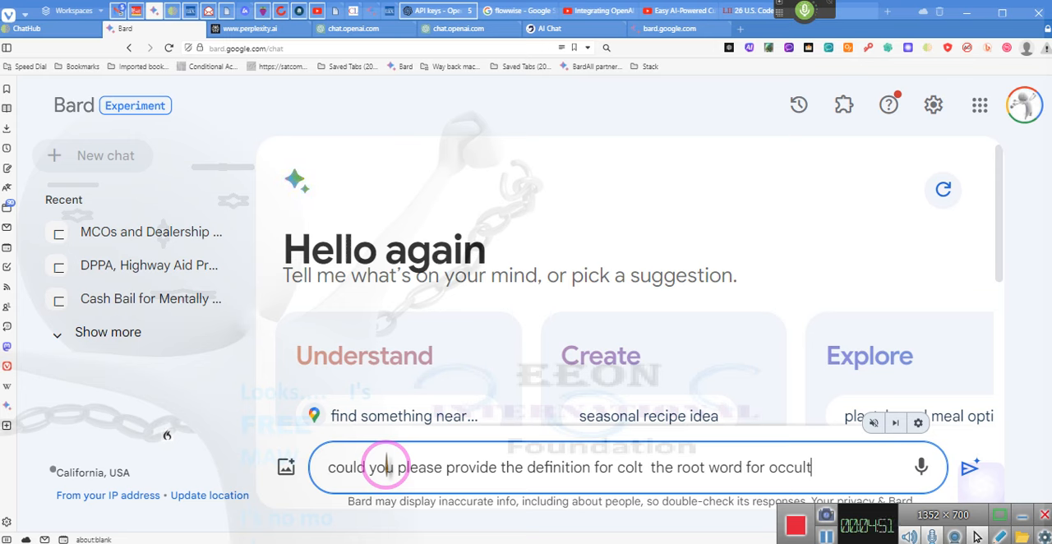
{"action": "type", "text": "t"}
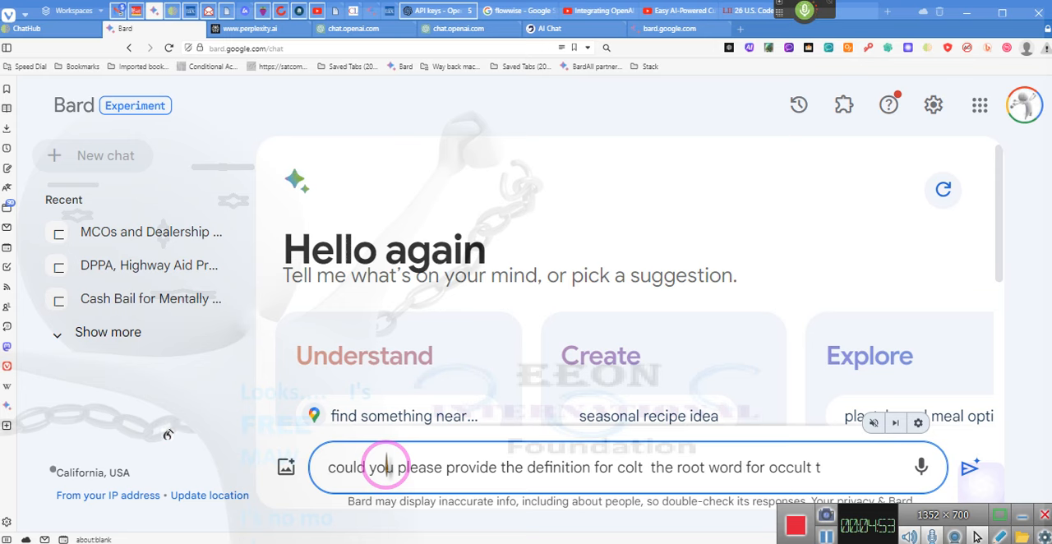
{"action": "key", "text": "backspace"}
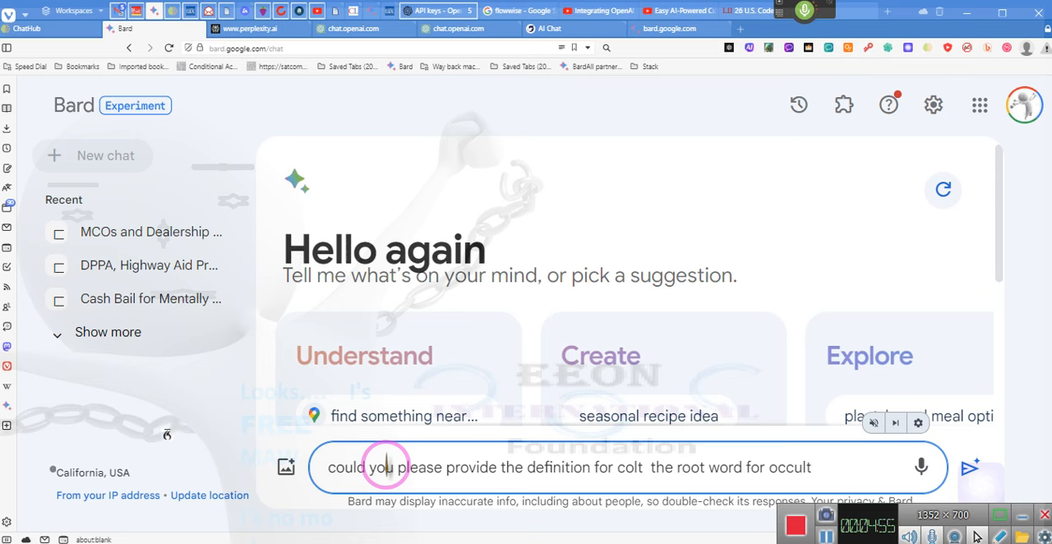
{"action": "type", "text": "?"}
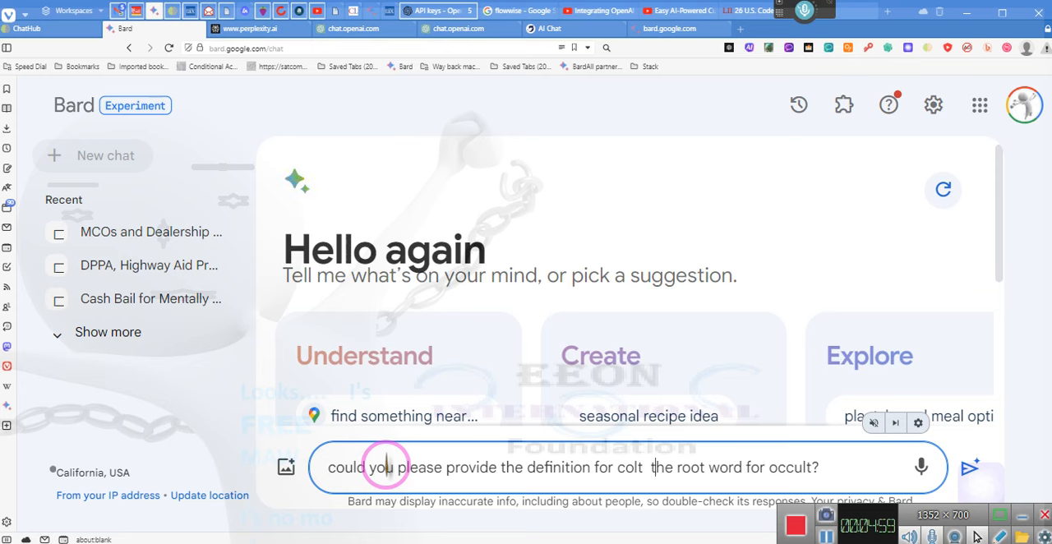
{"action": "key", "text": "Backspace"}
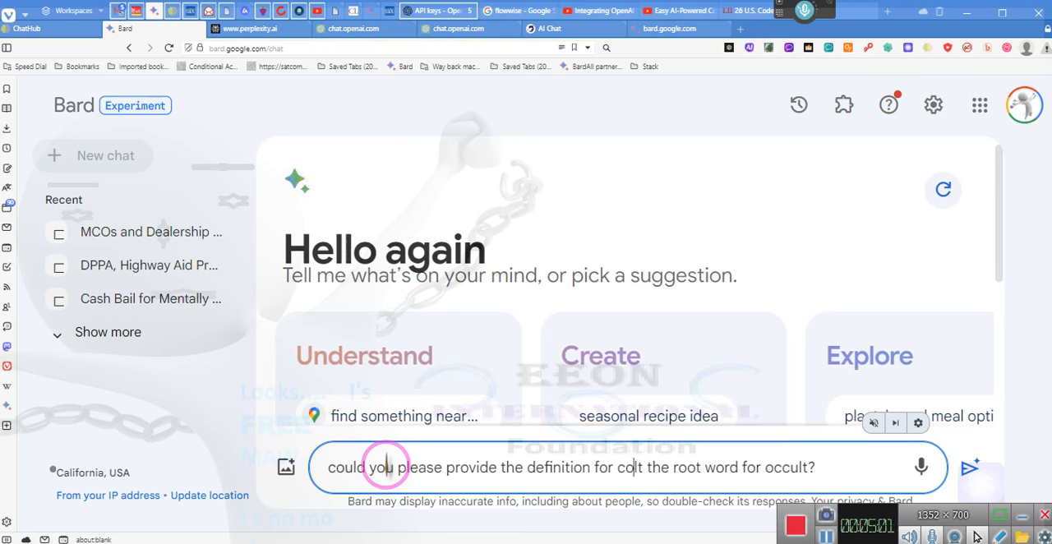
{"action": "type", "text": "cult"}
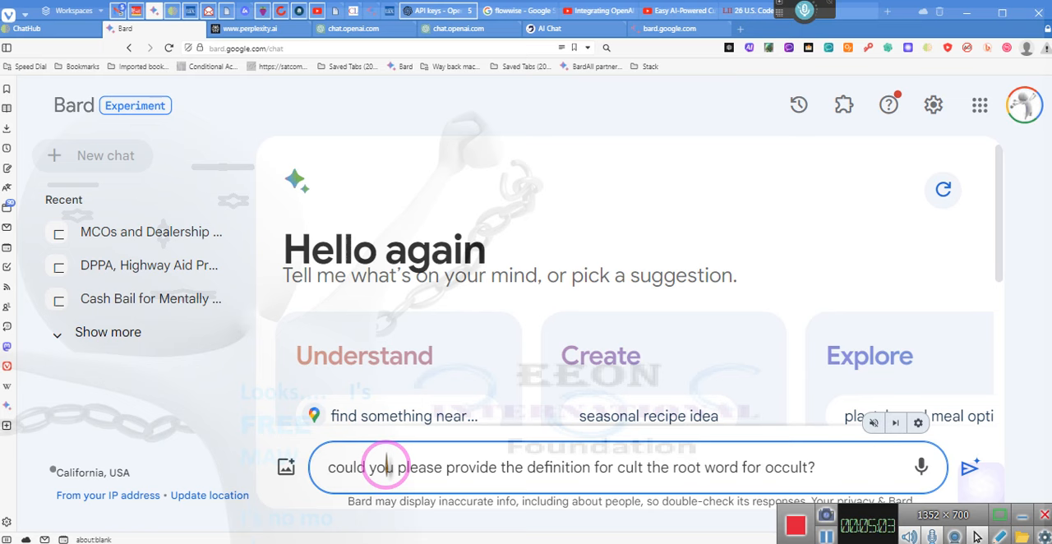
Send the cult-definition question and have Bard's Latin-root answer read aloud.
{"action": "left_click", "coordinate": [970, 467]}
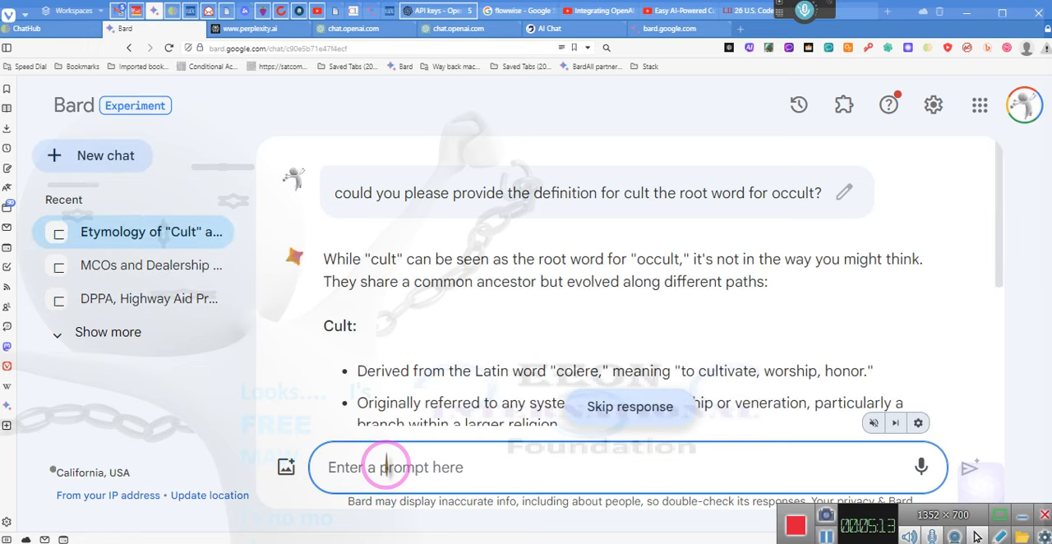
{"action": "left_click", "coordinate": [629, 406]}
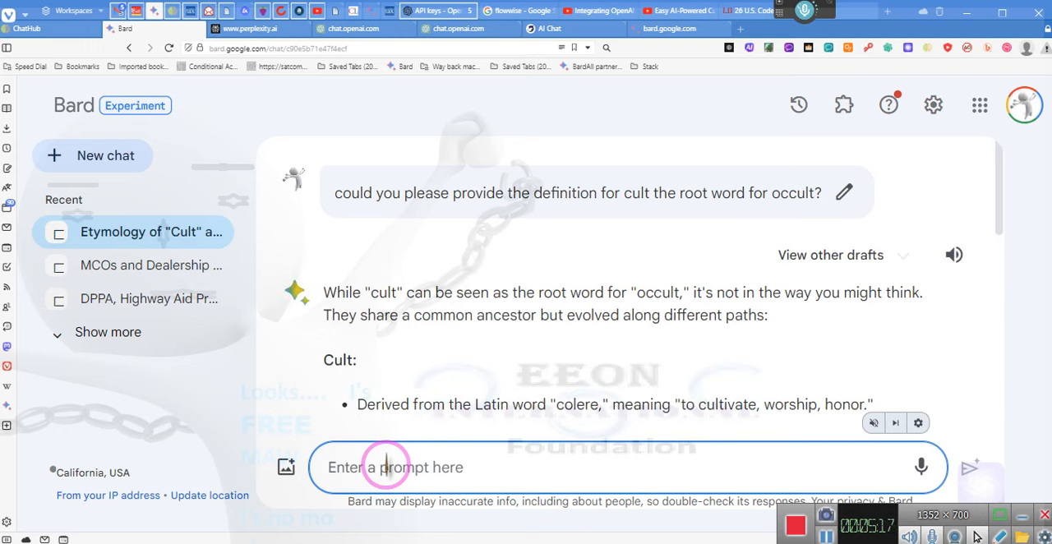
{"action": "mouse_move", "coordinate": [900, 292]}
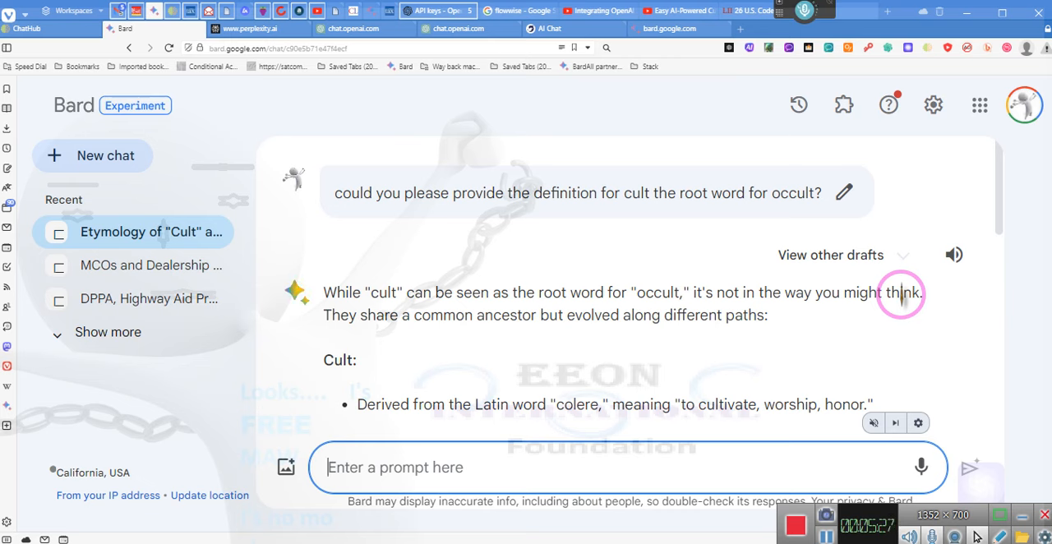
{"action": "mouse_move", "coordinate": [936, 247]}
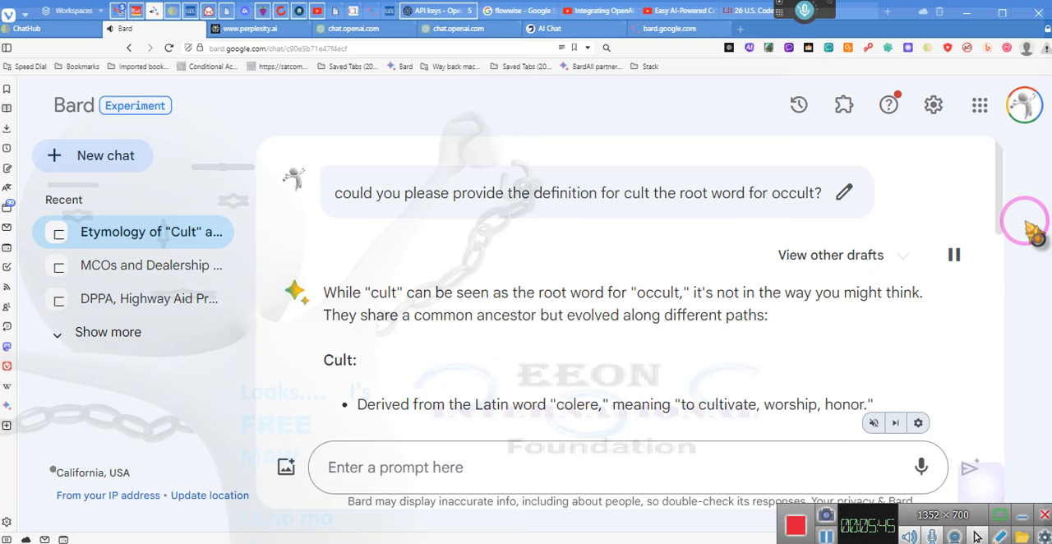
Scroll Bard's answer down to the Occult section on the Latin root occultus.
{"action": "scroll", "scroll_direction": "down", "scroll_amount": 3}
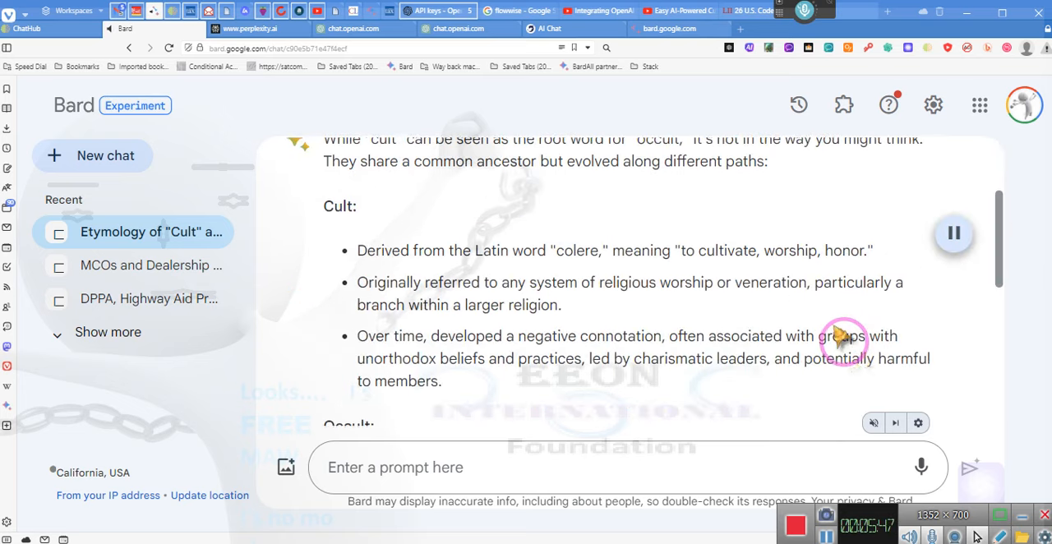
{"action": "scroll", "scroll_direction": "down", "scroll_amount": 3}
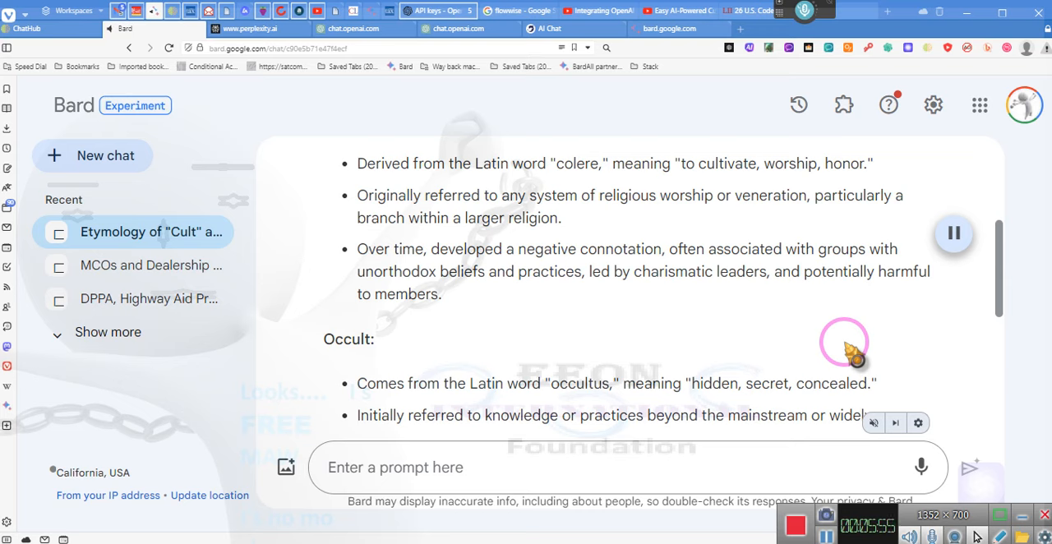
{"action": "mouse_move", "coordinate": [950, 230]}
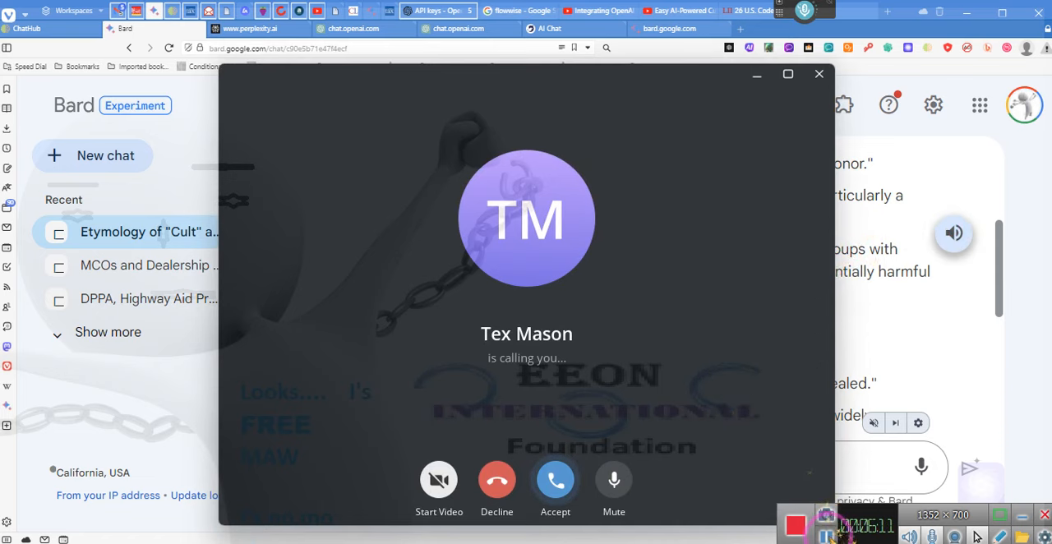
Respond to the incoming call window covering the etymology chat.
{"action": "left_click", "coordinate": [496, 480]}
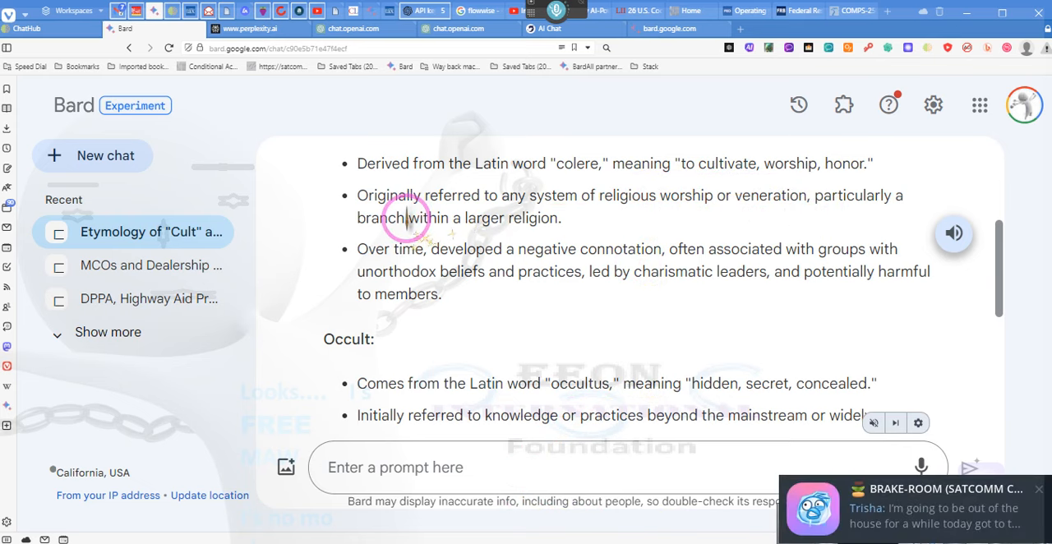
{"action": "mouse_move", "coordinate": [487, 227]}
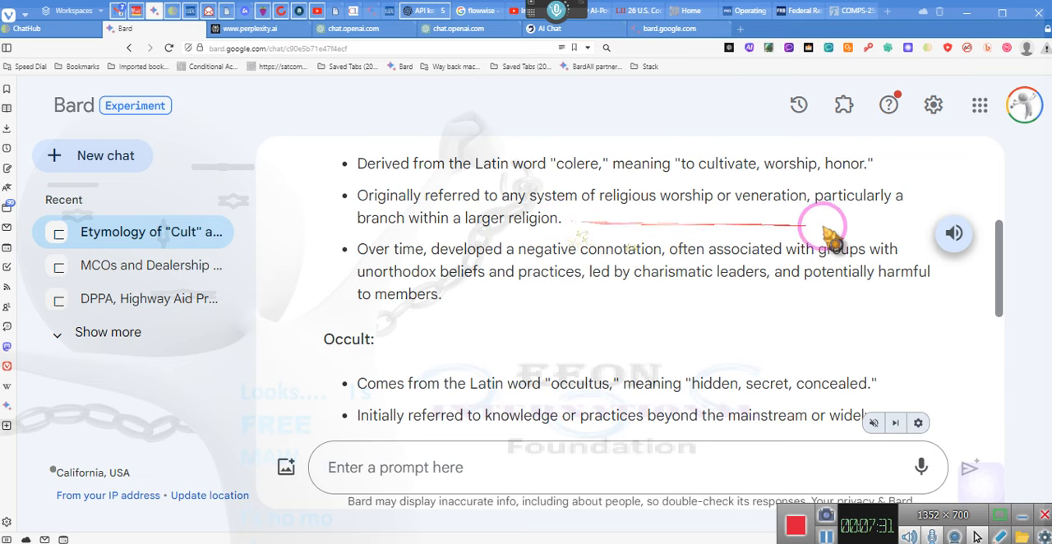
Start Bard reading the cult and occult etymology answer aloud again.
{"action": "left_click", "coordinate": [953, 233]}
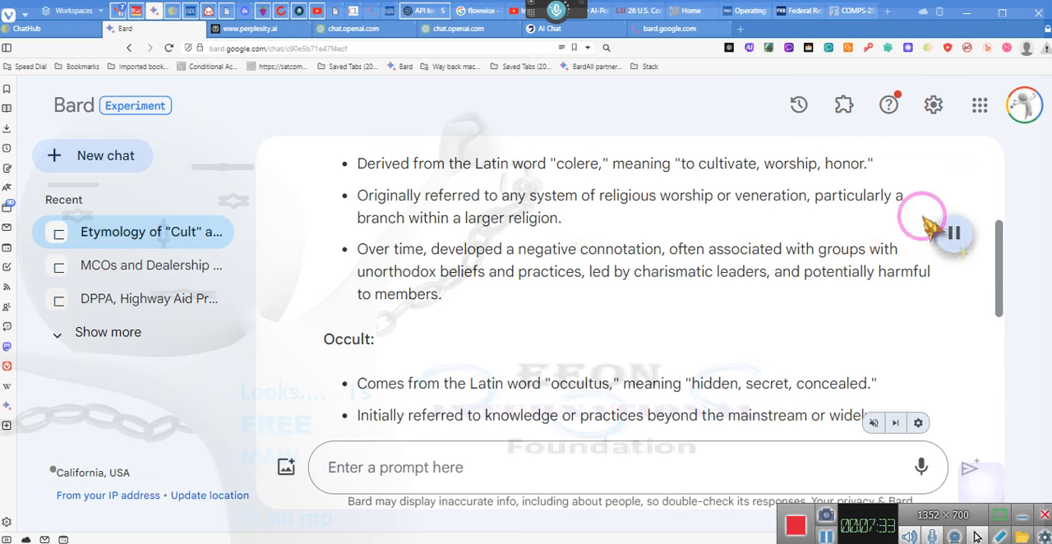
{"action": "mouse_move", "coordinate": [887, 173]}
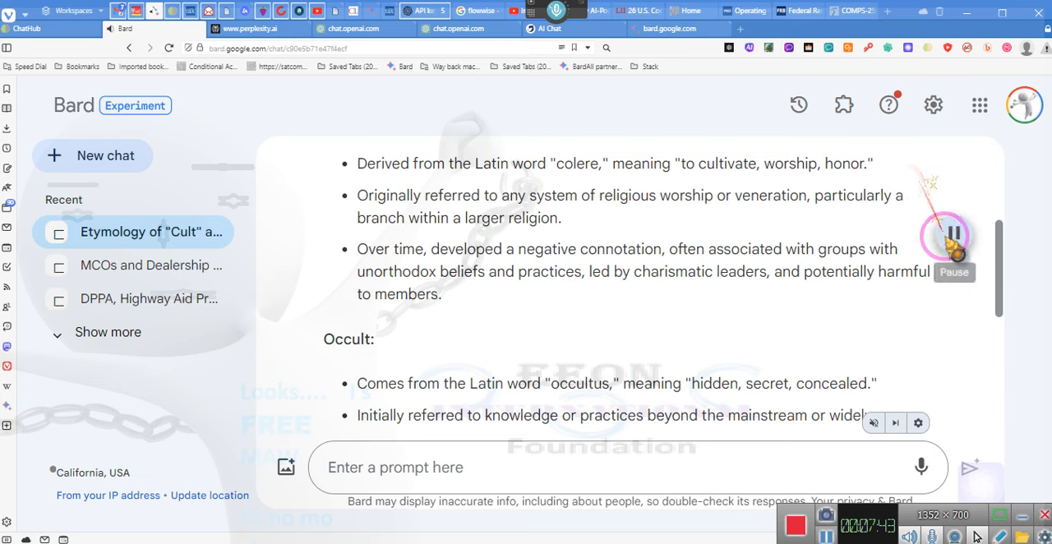
Pause the spoken reading of the etymology answer.
{"action": "left_click", "coordinate": [950, 240]}
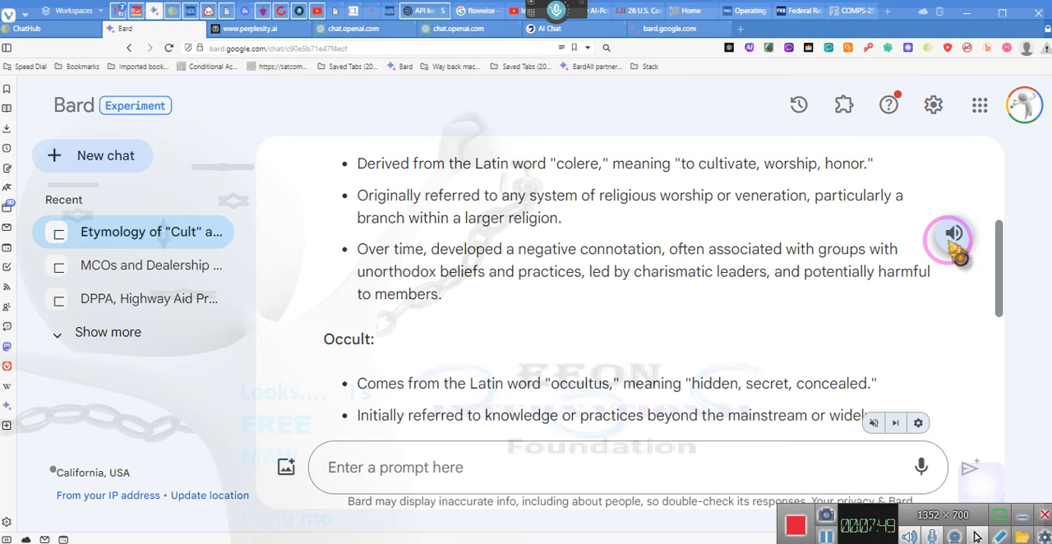
{"action": "mouse_move", "coordinate": [960, 261]}
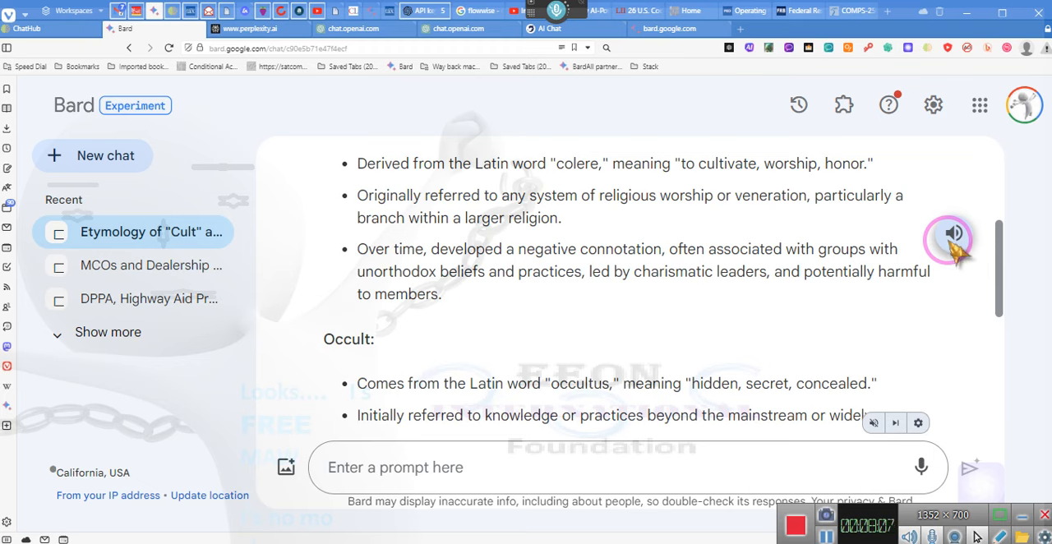
{"action": "mouse_move", "coordinate": [957, 255]}
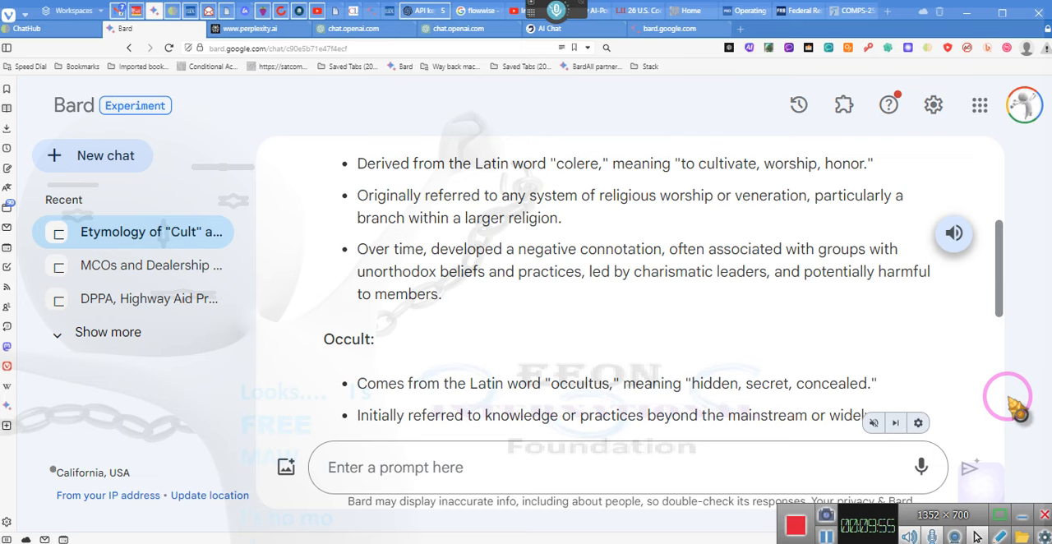
{"action": "mouse_move", "coordinate": [945, 288]}
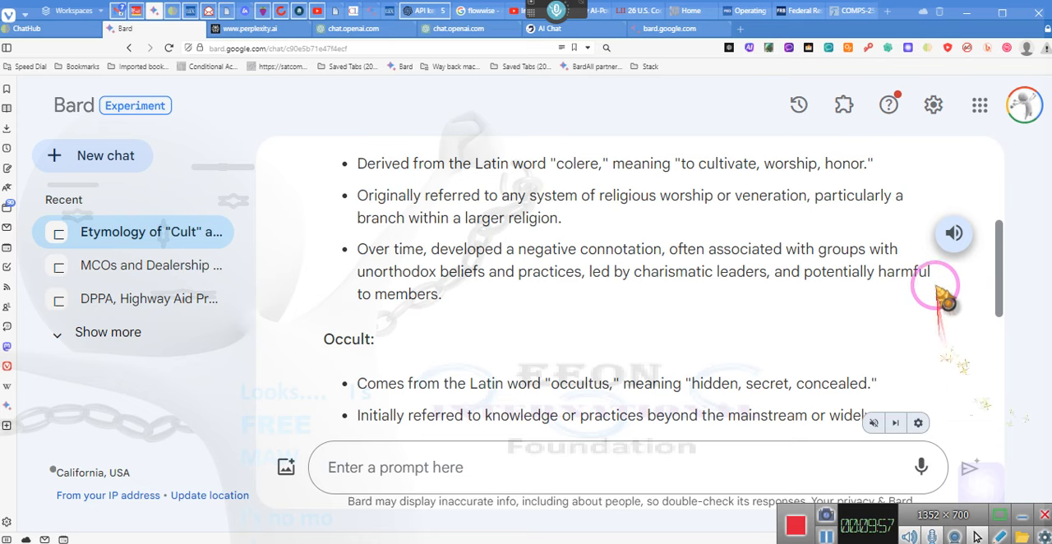
Resume the read-aloud through the closing cult-versus-occult summary, then pause it.
{"action": "left_click", "coordinate": [953, 234]}
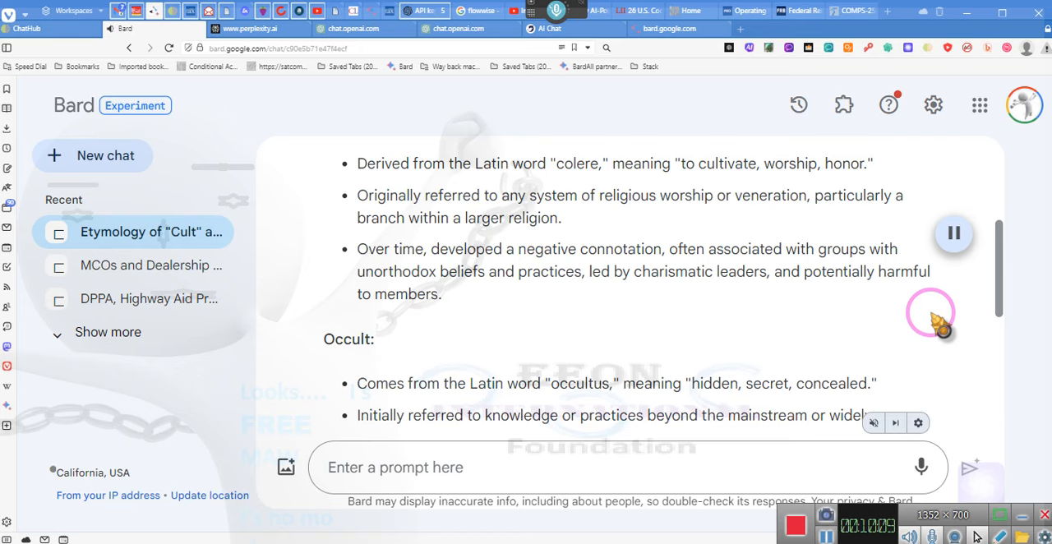
{"action": "scroll", "scroll_direction": "down", "scroll_amount": 3}
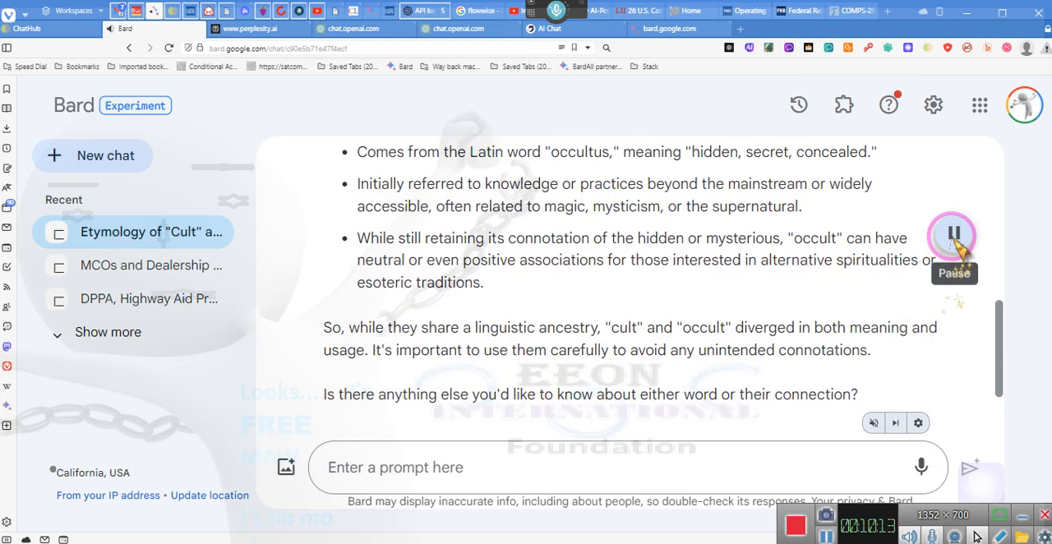
{"action": "left_click", "coordinate": [953, 233]}
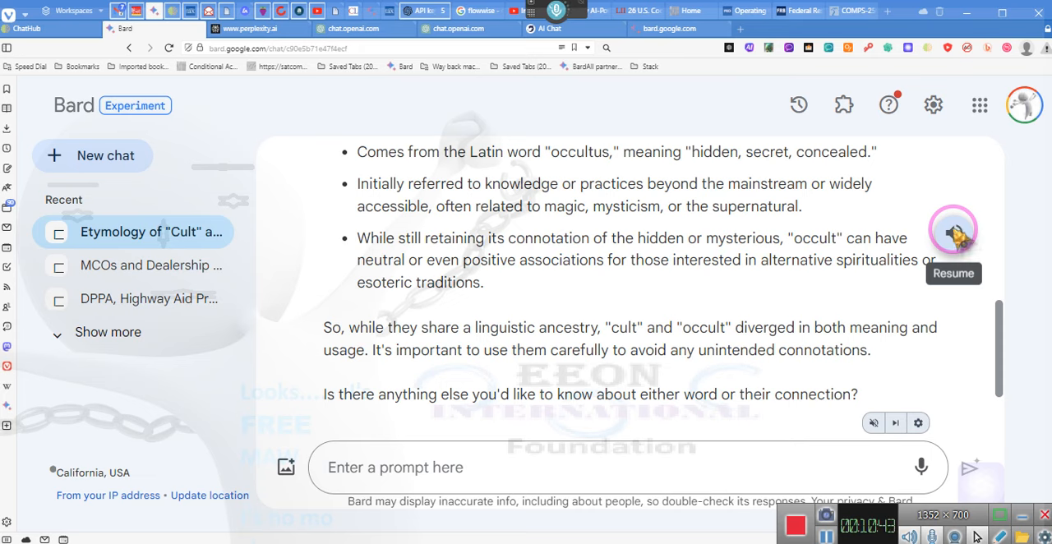
{"action": "mouse_move", "coordinate": [961, 243]}
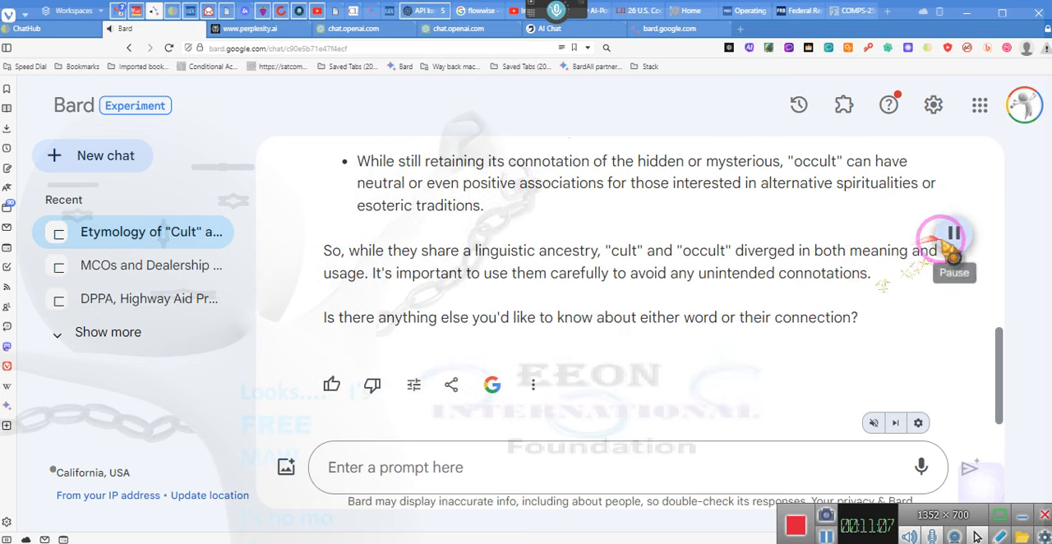
{"action": "mouse_move", "coordinate": [953, 243]}
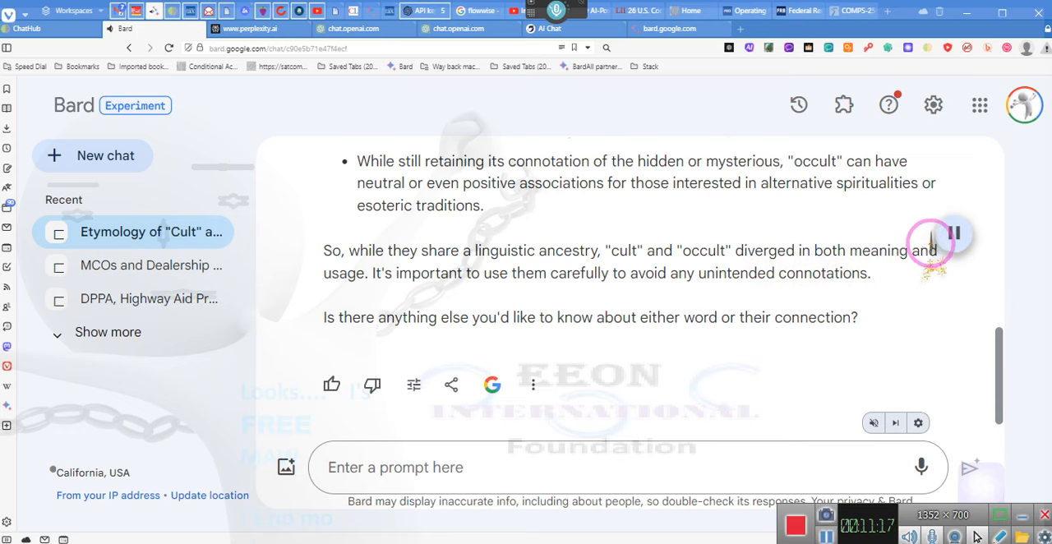
Stop Bard's read-aloud, leaving its closing follow-up question on screen.
{"action": "left_click", "coordinate": [953, 233]}
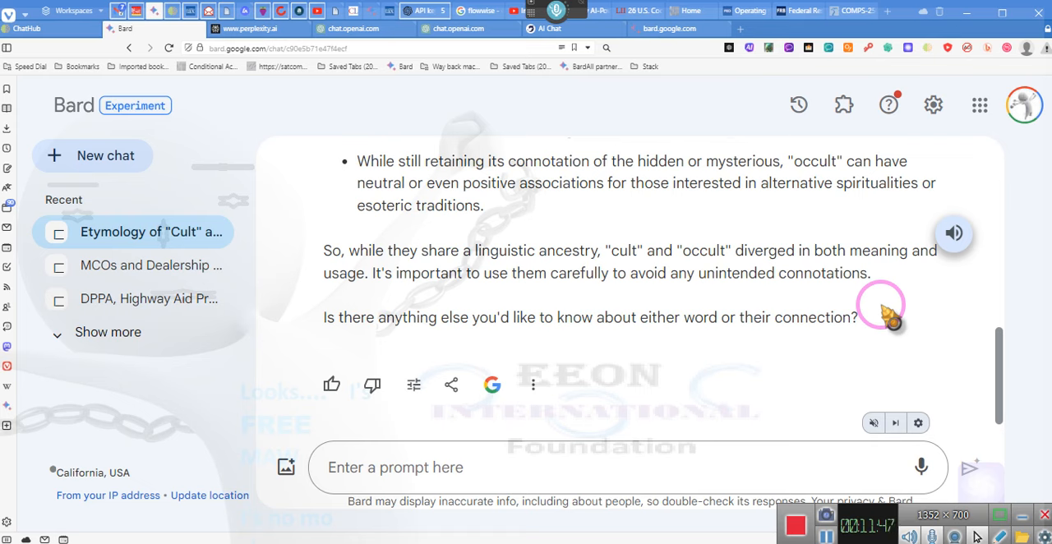
{"action": "mouse_move", "coordinate": [891, 202]}
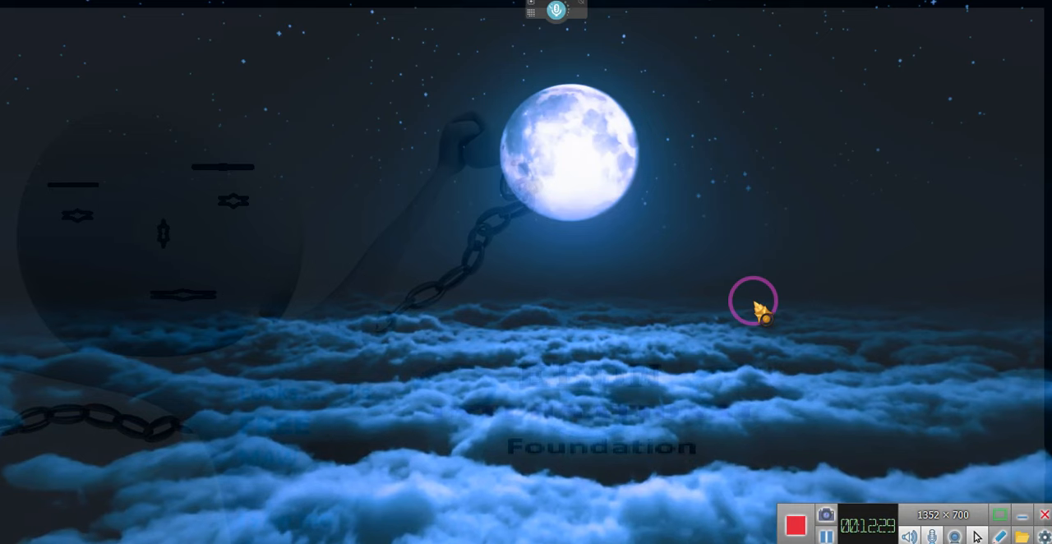
{"action": "mouse_move", "coordinate": [497, 361]}
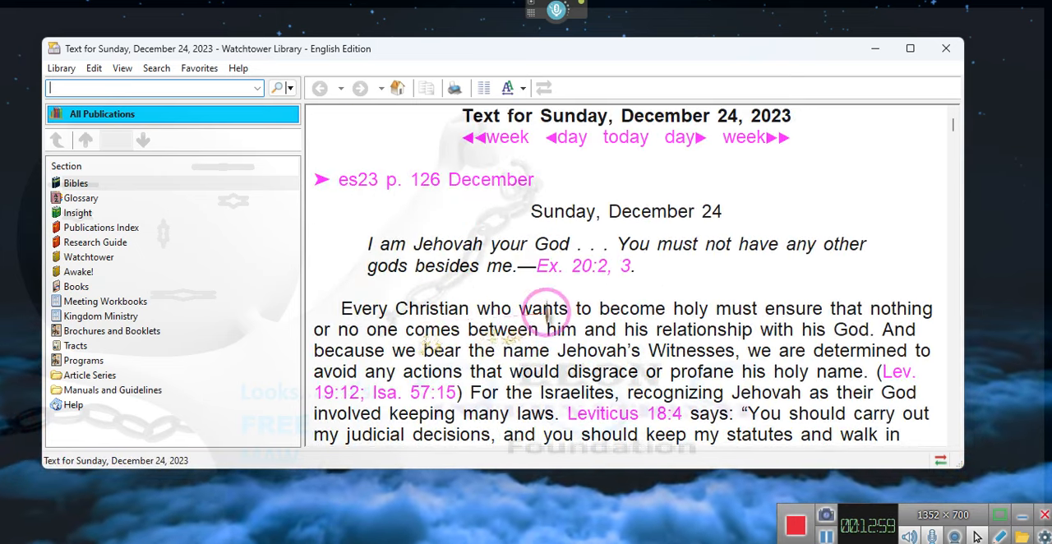
{"action": "mouse_move", "coordinate": [707, 299]}
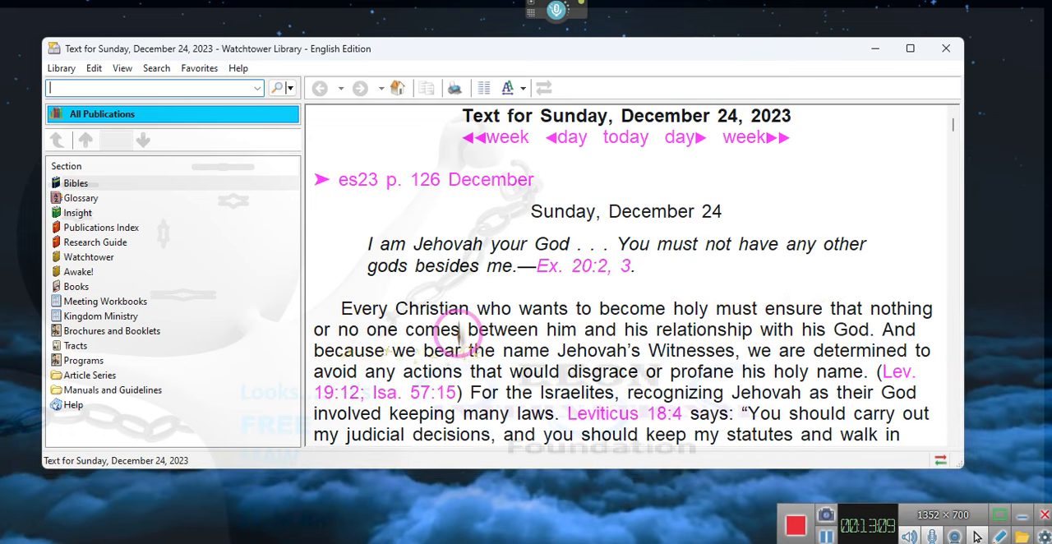
{"action": "mouse_move", "coordinate": [808, 321]}
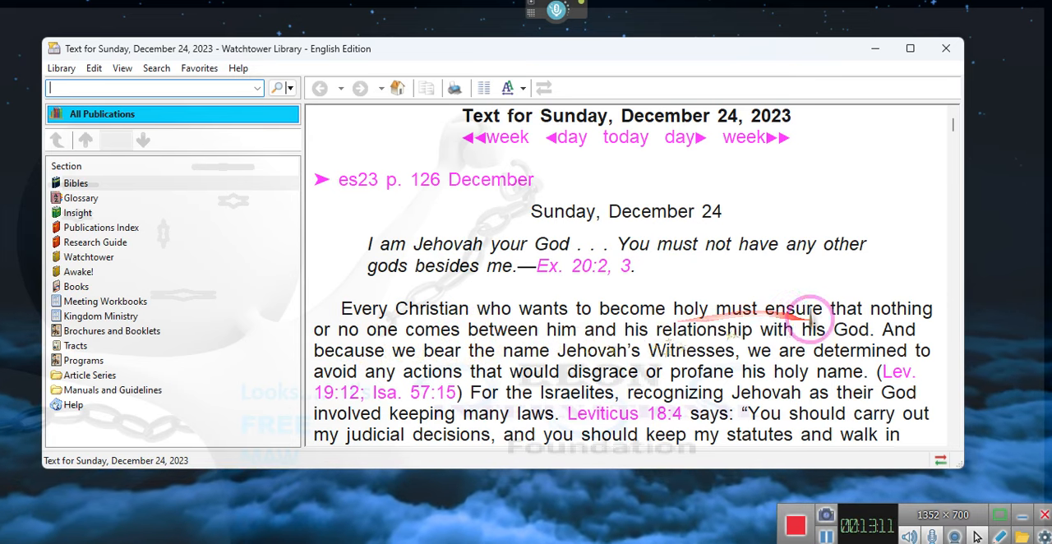
{"action": "mouse_move", "coordinate": [309, 375]}
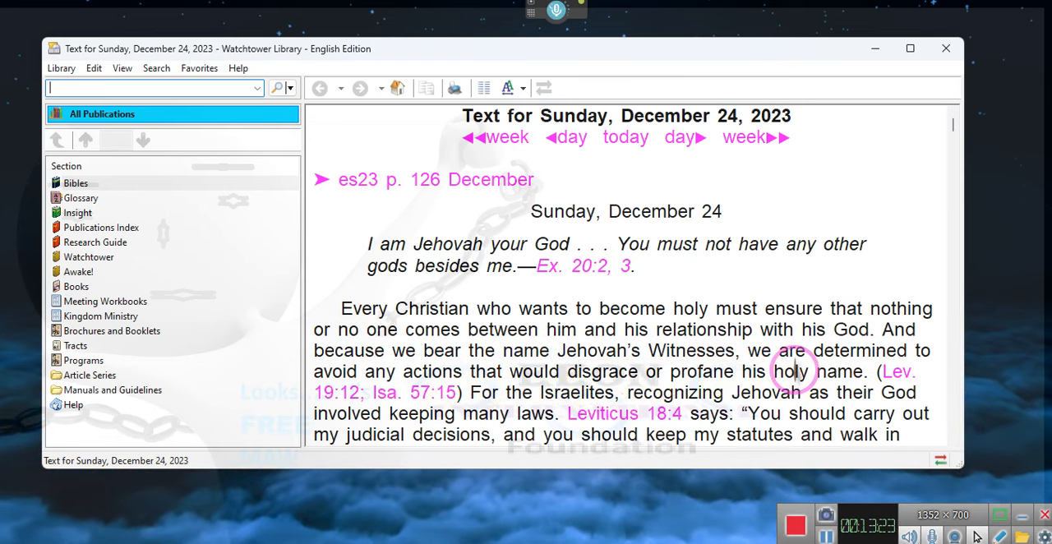
Scroll the December 24, 2023 daily text to its w21.12 reference and open the source article.
{"action": "scroll", "scroll_direction": "down", "scroll_amount": 3}
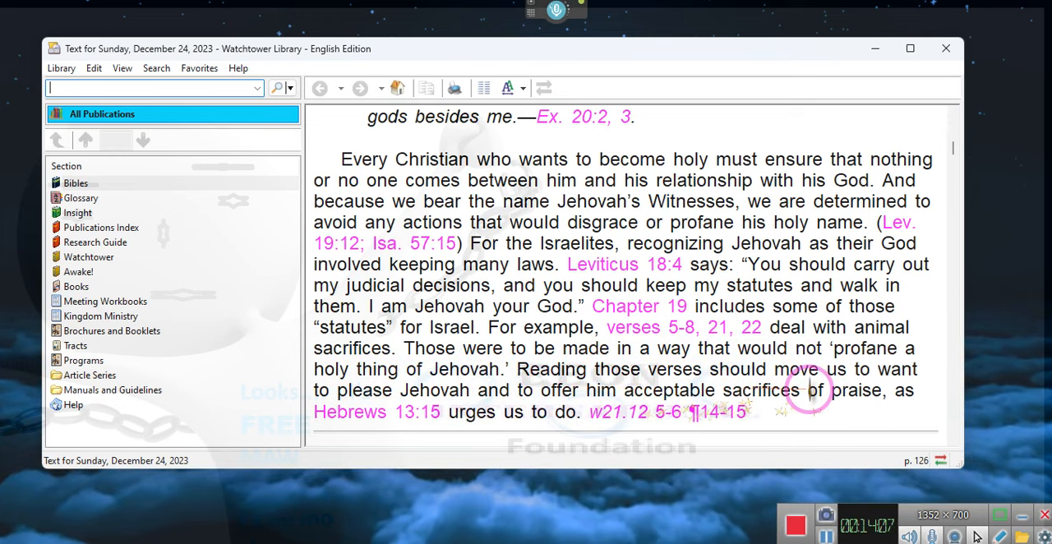
{"action": "mouse_move", "coordinate": [904, 391]}
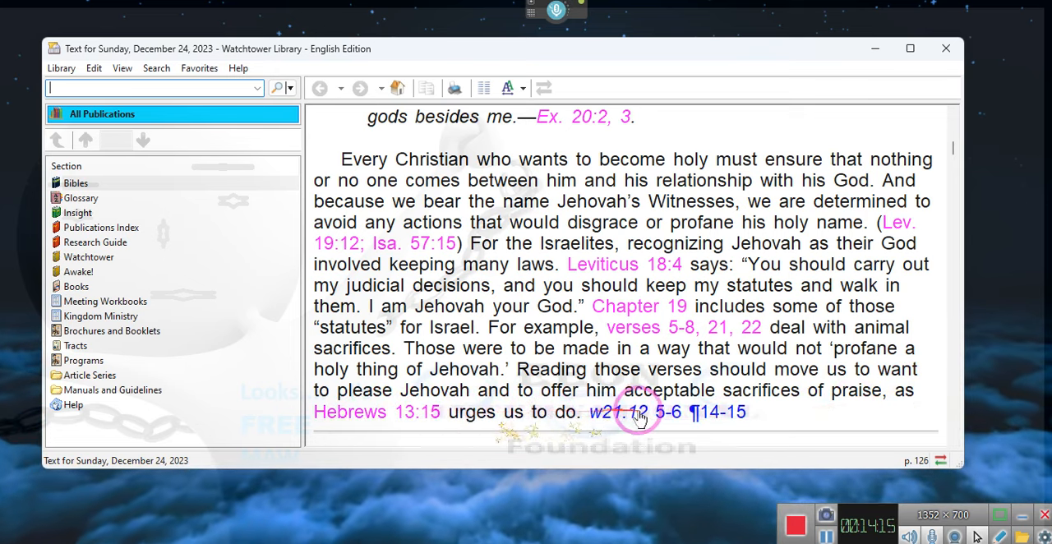
{"action": "right_click", "coordinate": [640, 410]}
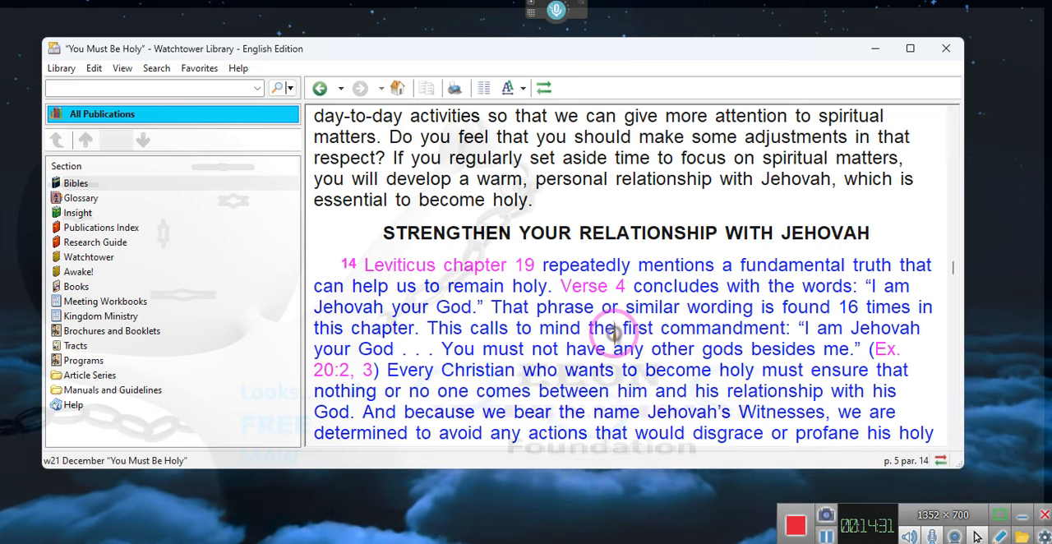
{"action": "mouse_move", "coordinate": [616, 414]}
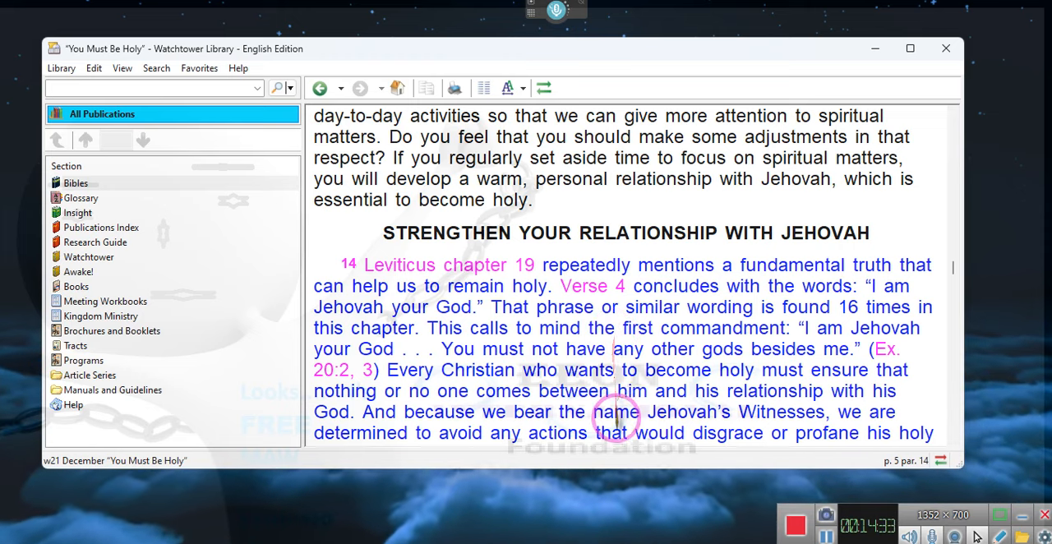
Scroll the 'You Must Be Holy' article to paragraphs 14–15 on Israel's laws.
{"action": "scroll", "scroll_direction": "up", "scroll_amount": 3}
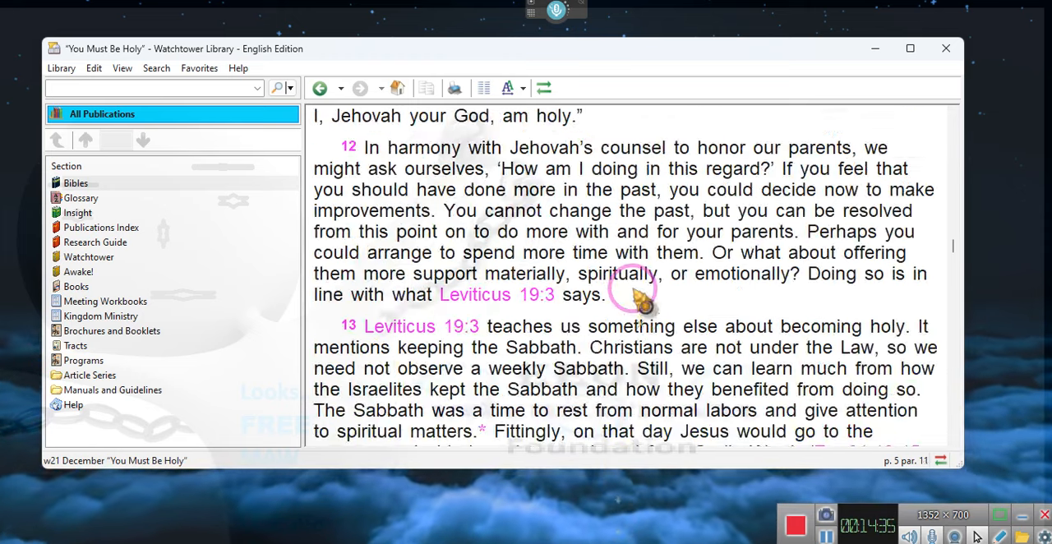
{"action": "scroll", "scroll_direction": "up", "scroll_amount": 3}
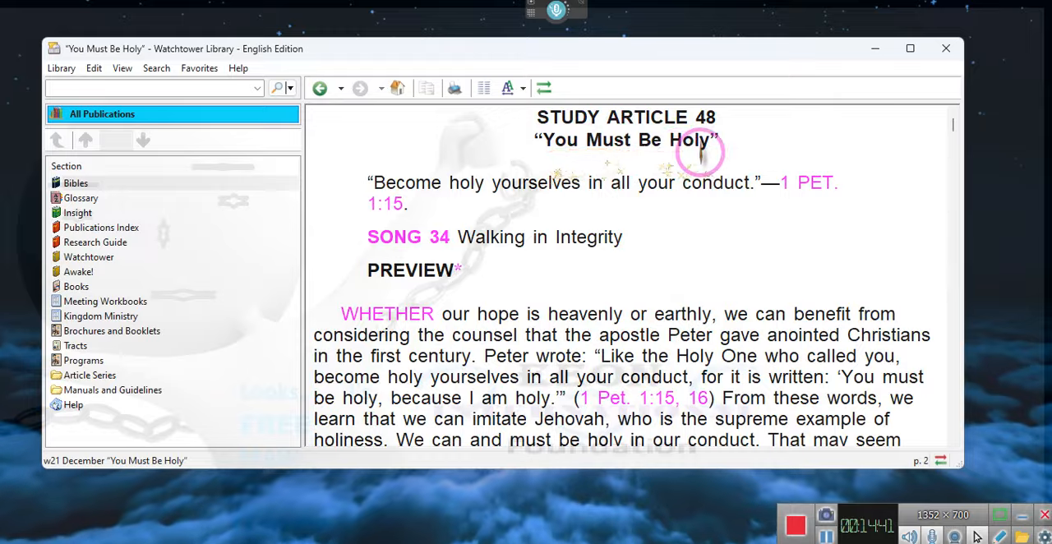
{"action": "scroll", "scroll_direction": "down", "scroll_amount": 3}
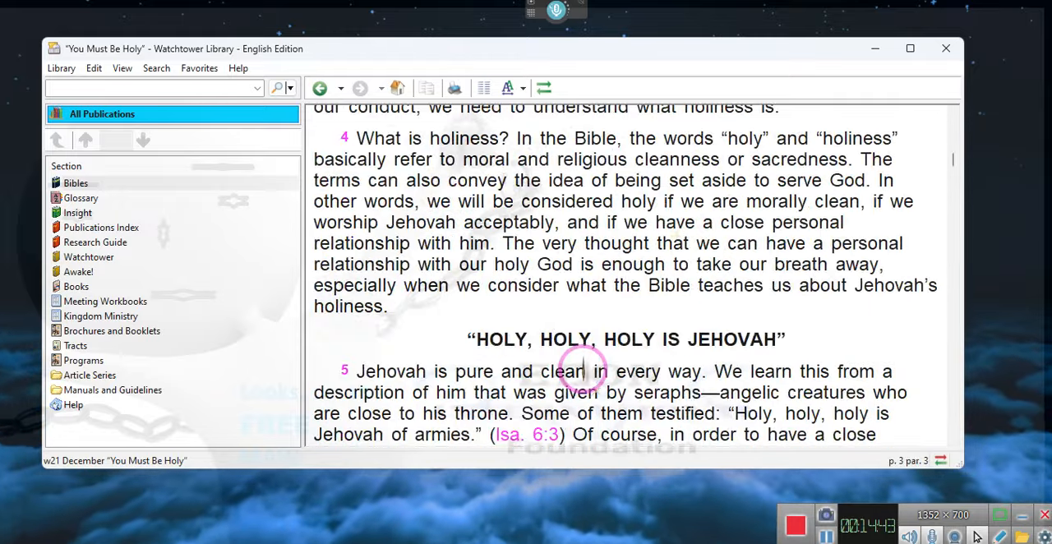
{"action": "scroll", "scroll_direction": "down", "scroll_amount": 3}
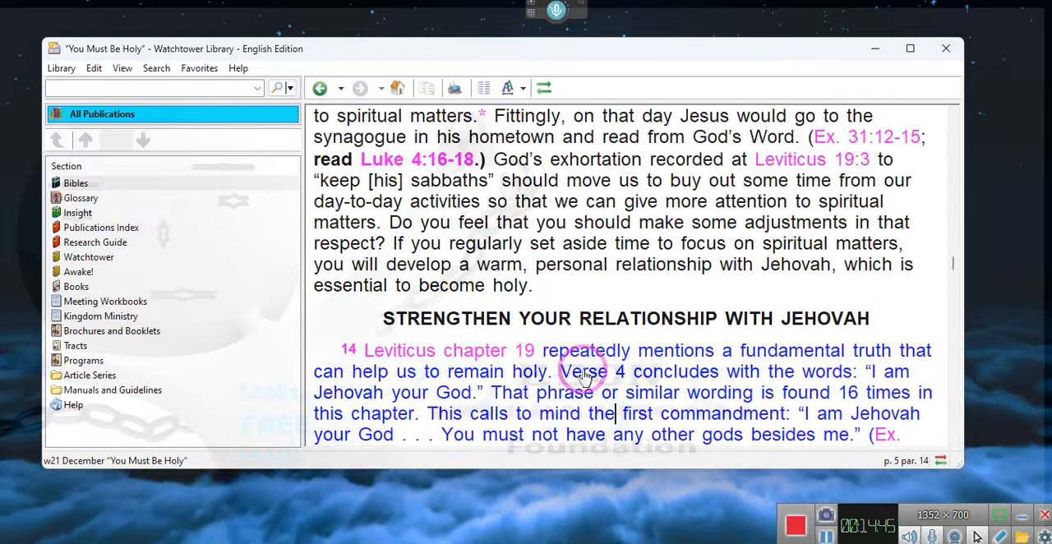
{"action": "scroll", "scroll_direction": "down", "scroll_amount": 3}
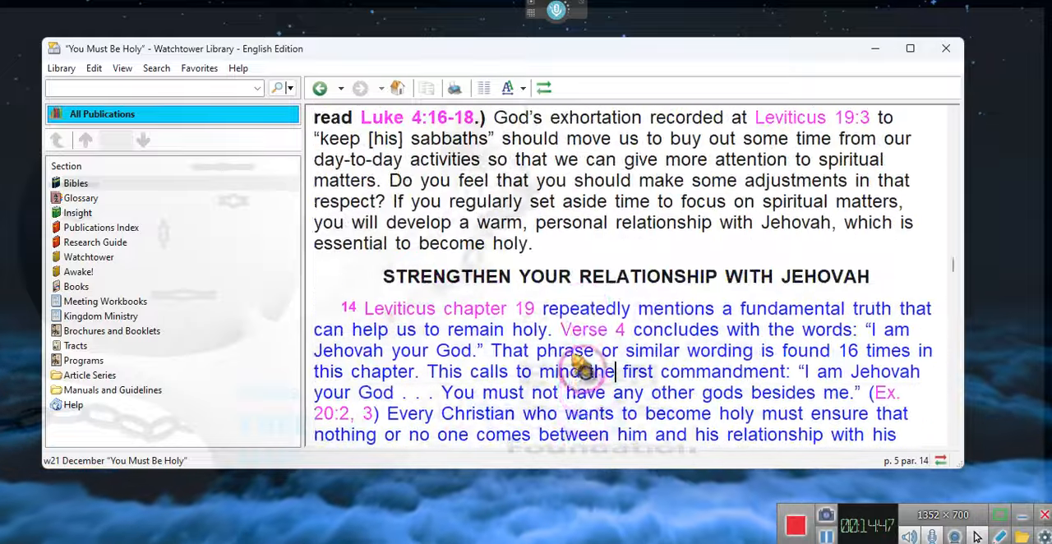
{"action": "scroll", "scroll_direction": "down", "scroll_amount": 3}
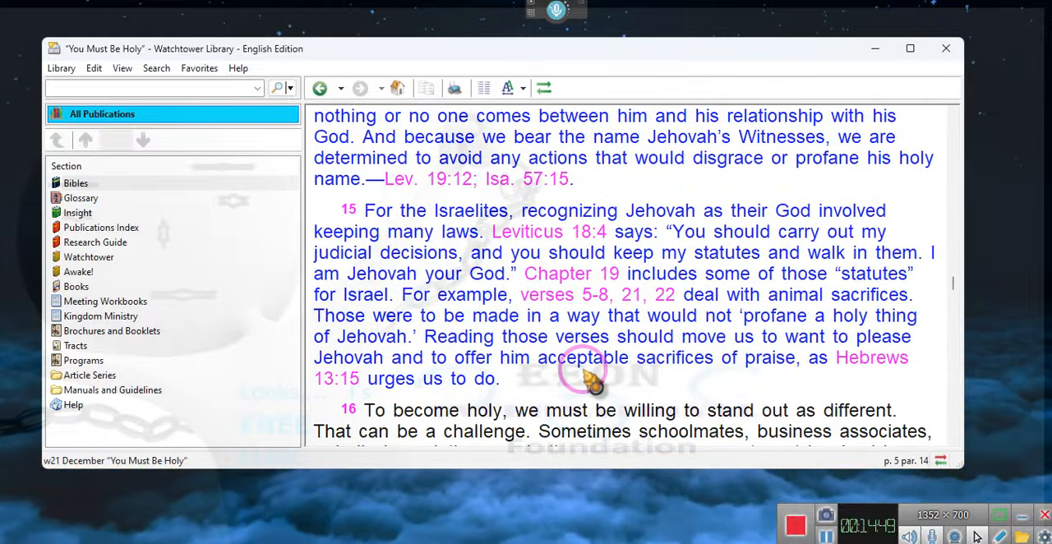
{"action": "mouse_move", "coordinate": [720, 348]}
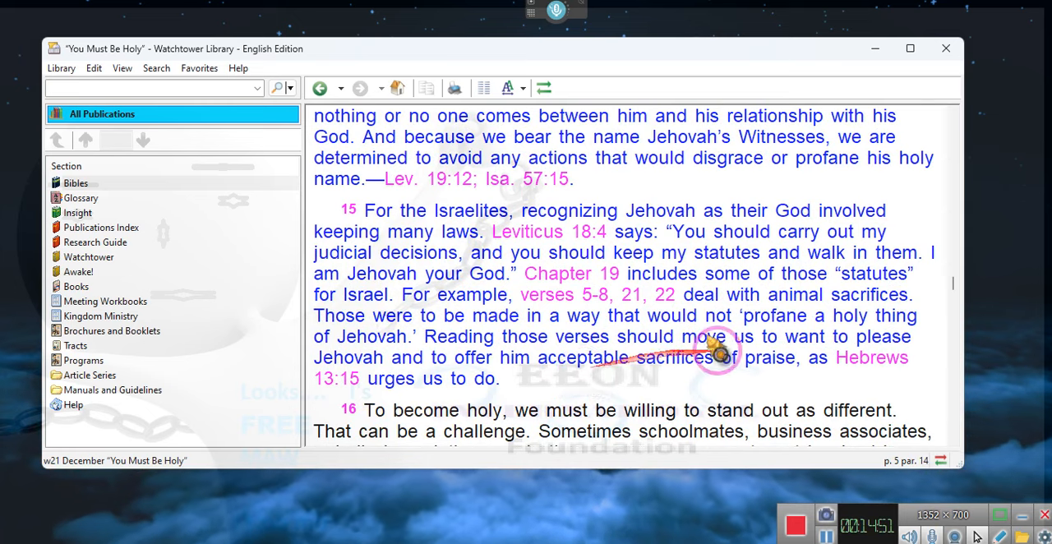
{"action": "mouse_move", "coordinate": [858, 369]}
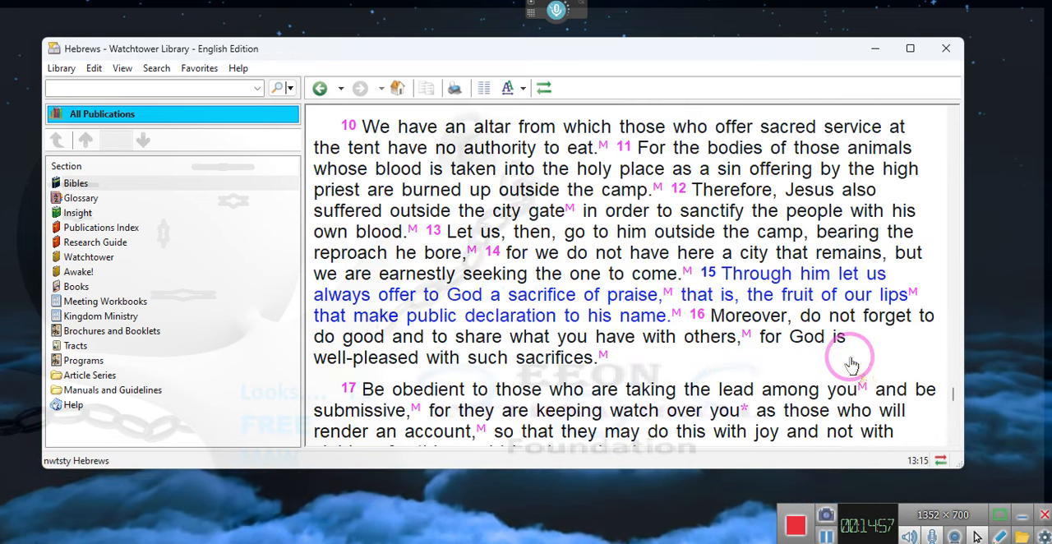
{"action": "mouse_move", "coordinate": [759, 296]}
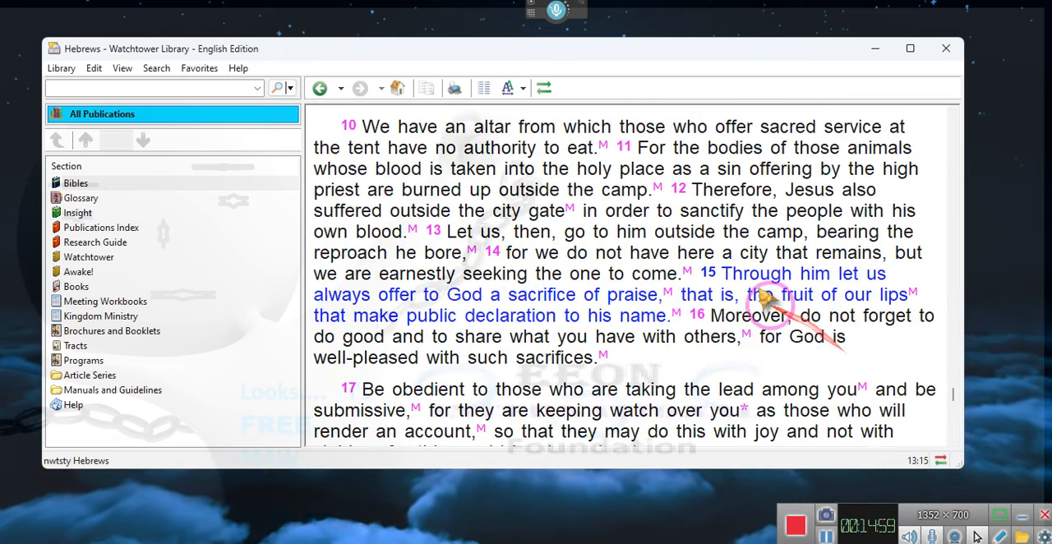
{"action": "mouse_move", "coordinate": [920, 299]}
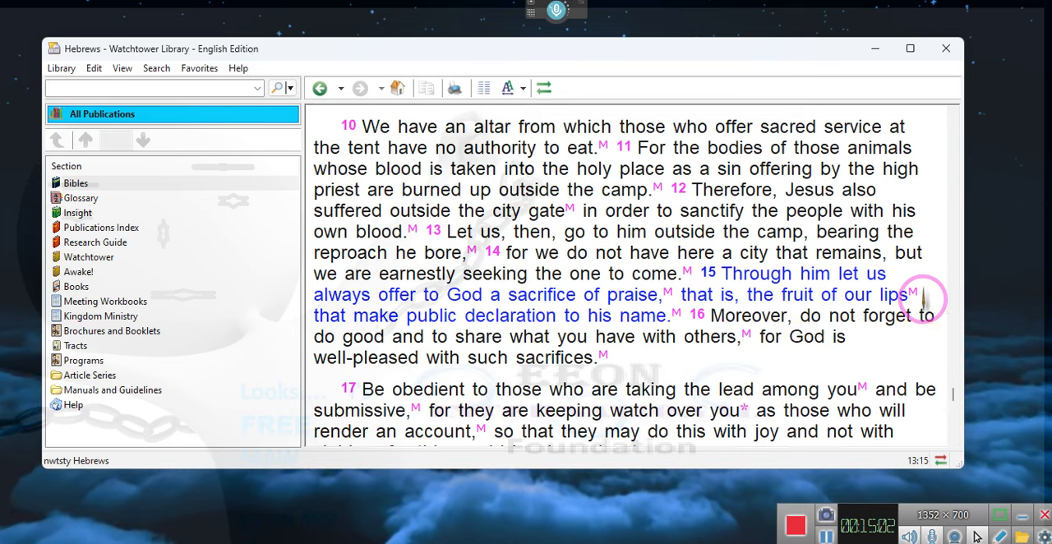
{"action": "mouse_move", "coordinate": [342, 128]}
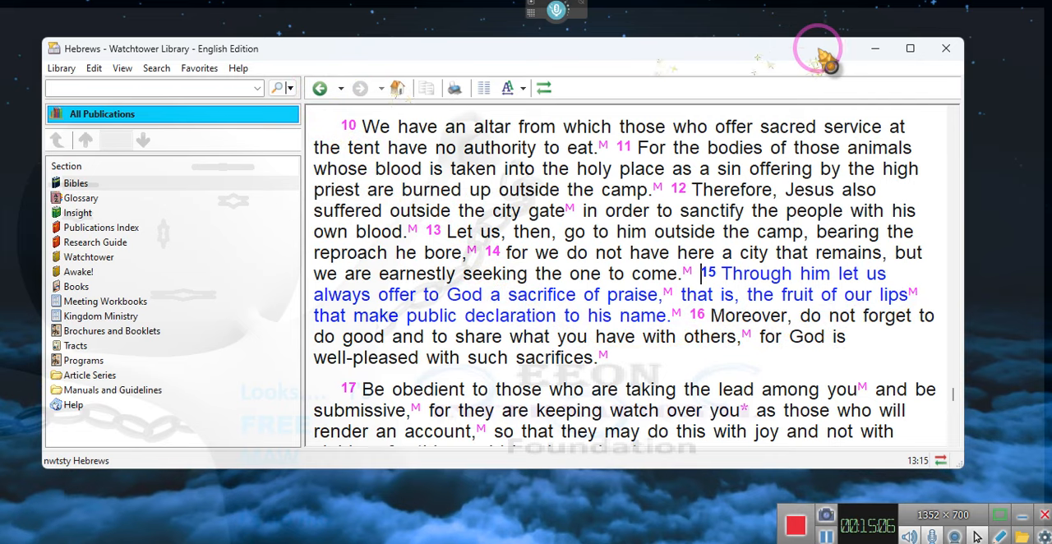
{"action": "mouse_move", "coordinate": [947, 48]}
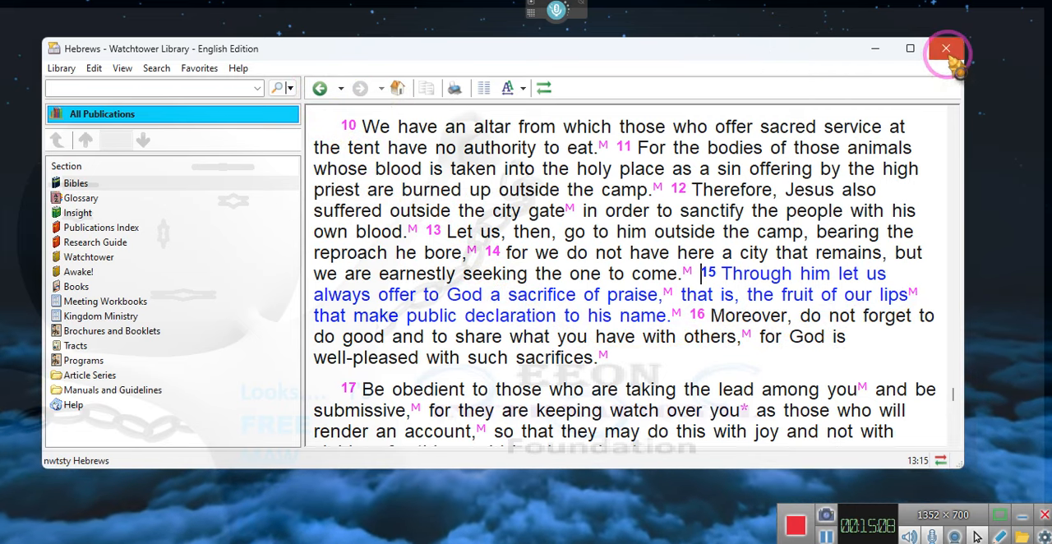
Close Watchtower Library, then decline ZD Soft Screen Recorder's exit-while-recording prompt with No.
{"action": "left_click", "coordinate": [947, 48]}
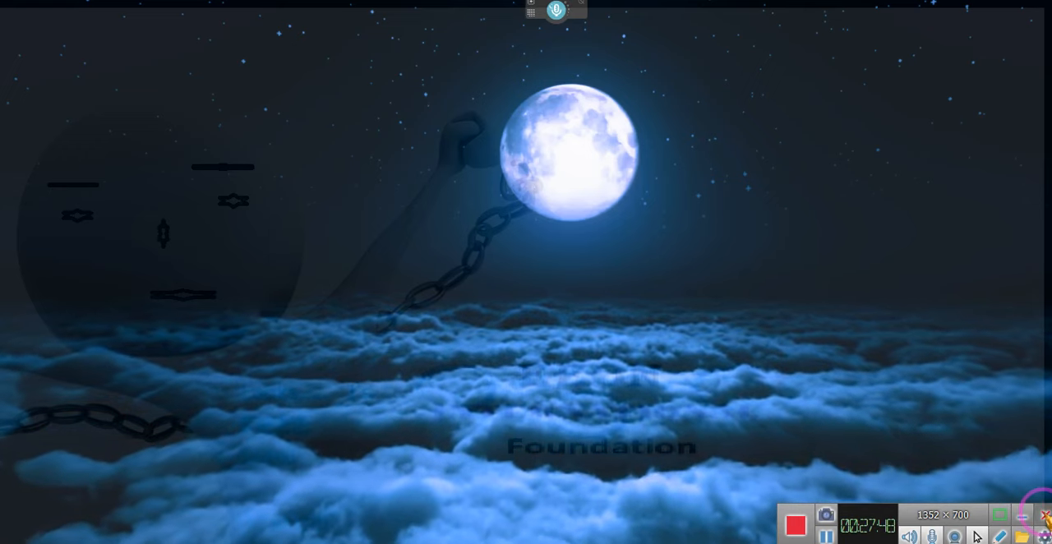
{"action": "left_click", "coordinate": [1042, 514]}
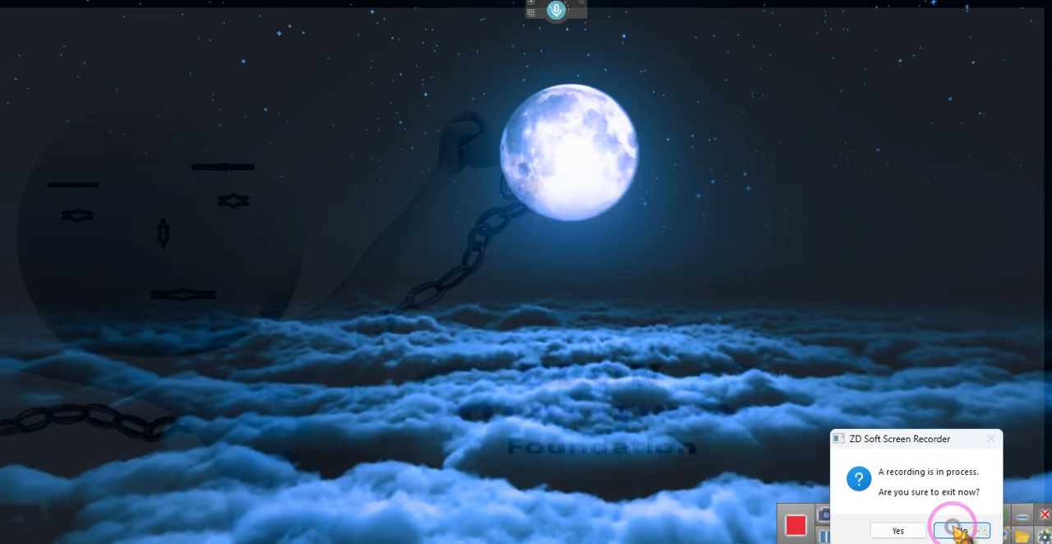
{"action": "left_click", "coordinate": [949, 529]}
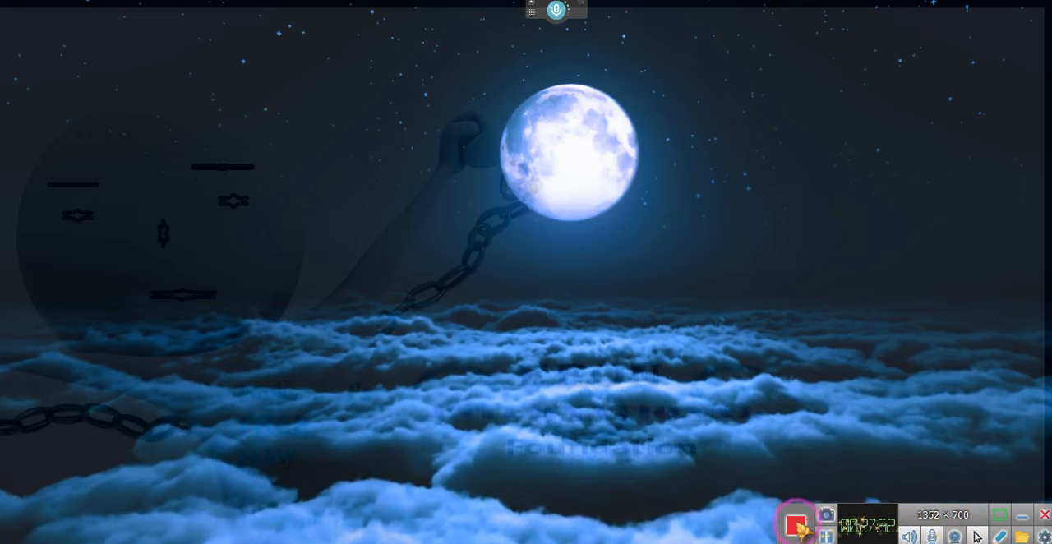